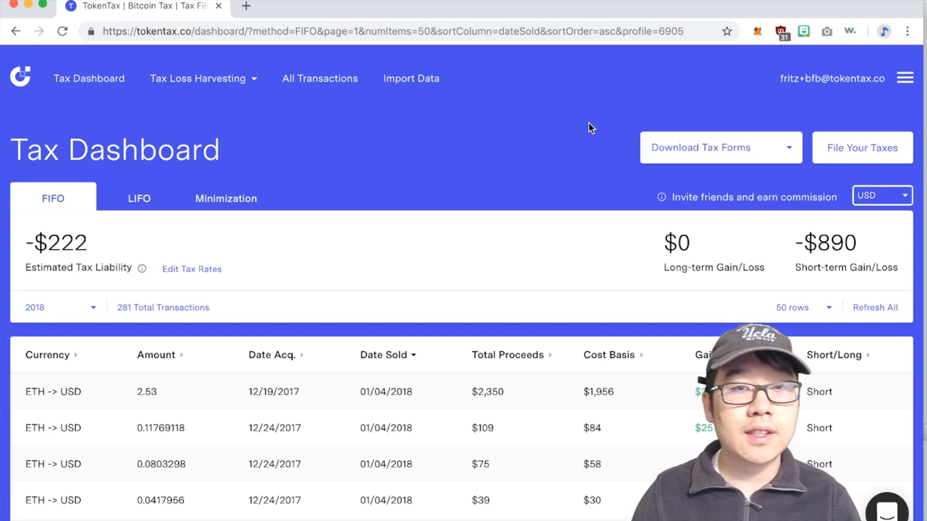
# Switch the 2018 dashboard to LIFO, recalculating to a $687 liability and $2,747 short-term gain.
pyautogui.scroll(-3)
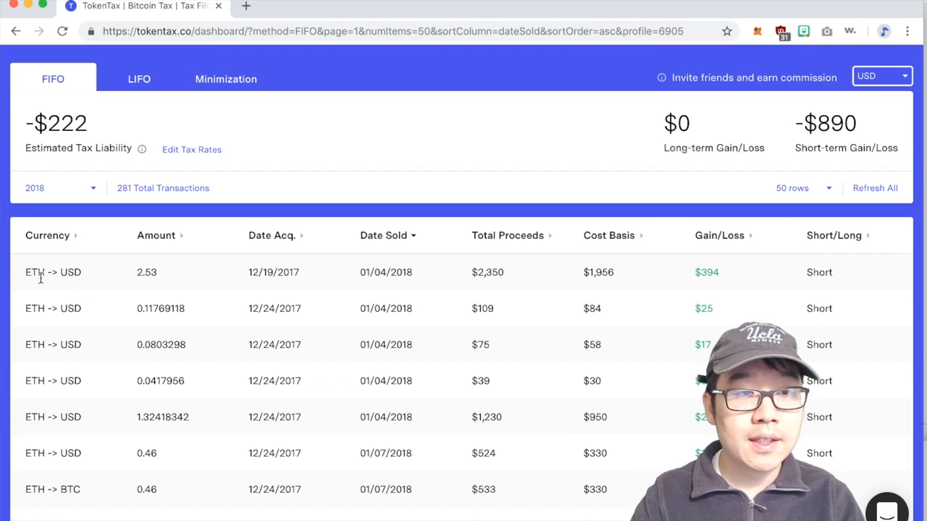
pyautogui.scroll(-3)
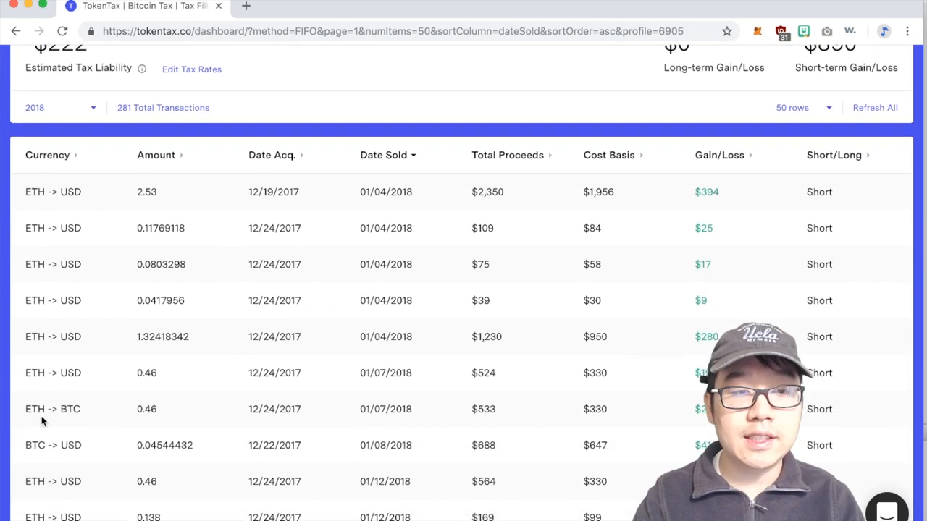
pyautogui.scroll(-3)
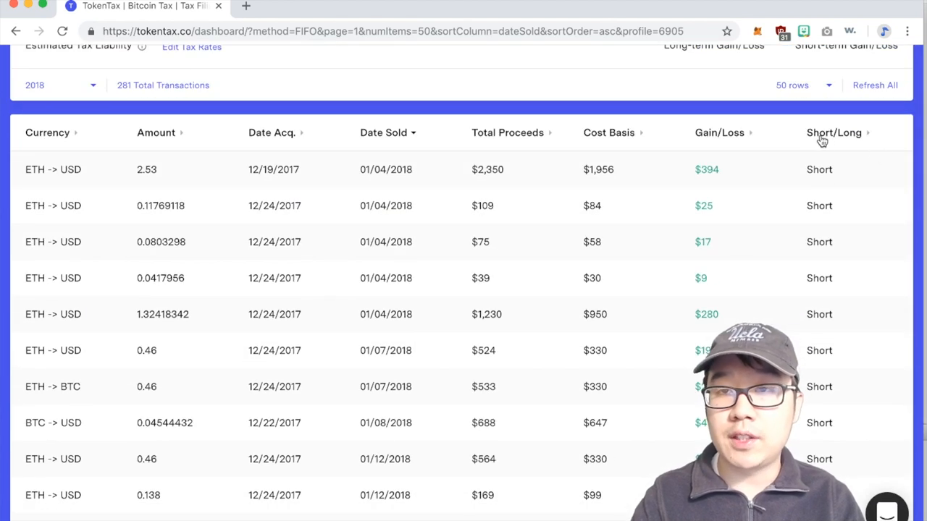
pyautogui.scroll(-3)
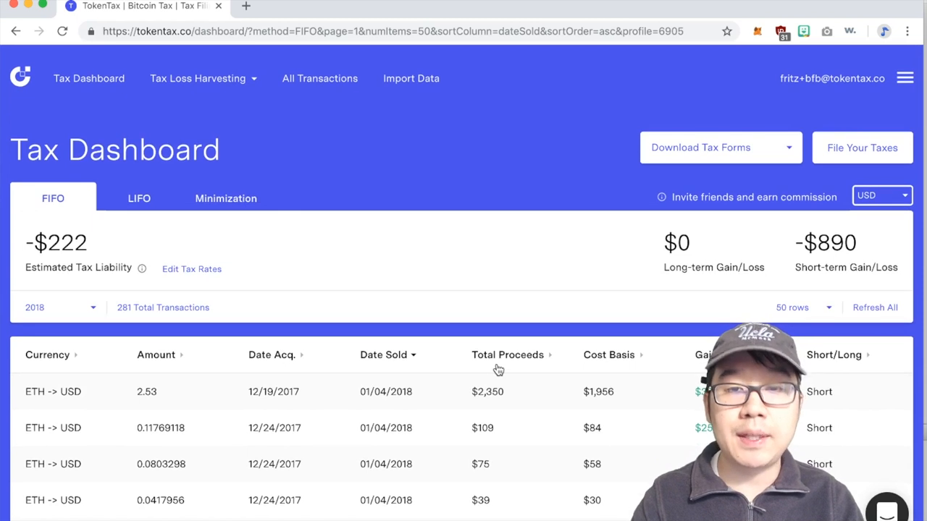
pyautogui.moveTo(375, 351)
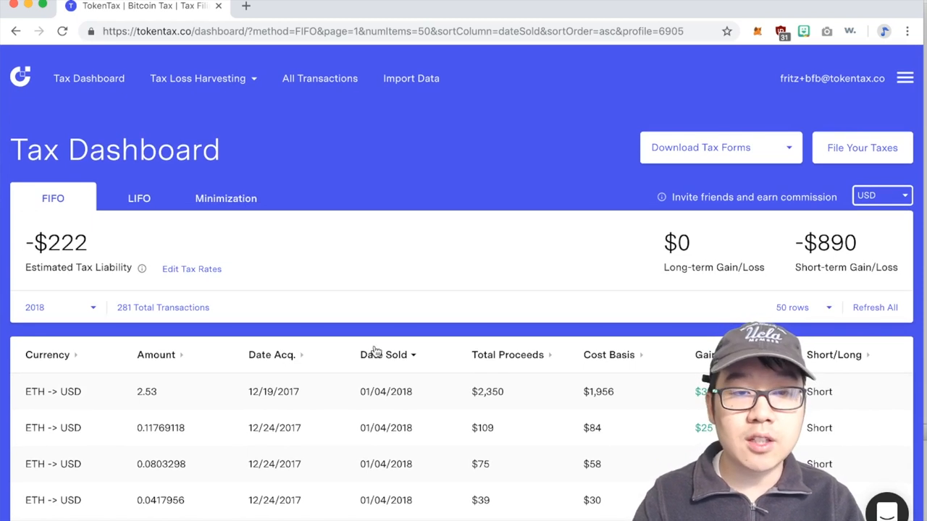
pyautogui.moveTo(506, 348)
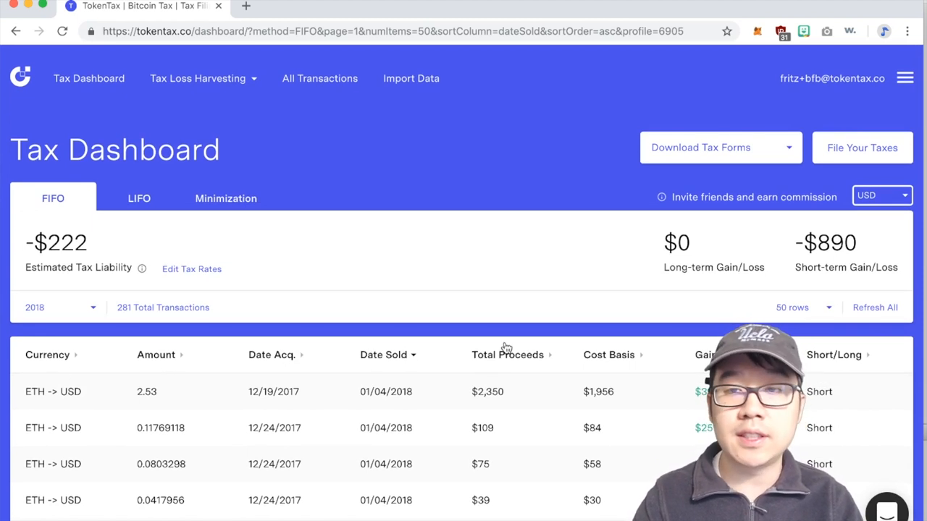
pyautogui.moveTo(781, 255)
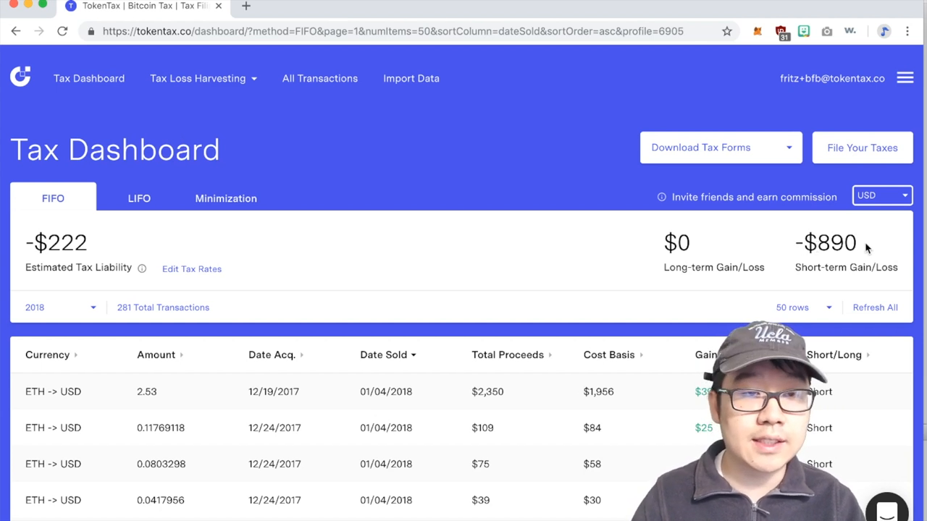
pyautogui.moveTo(139, 199)
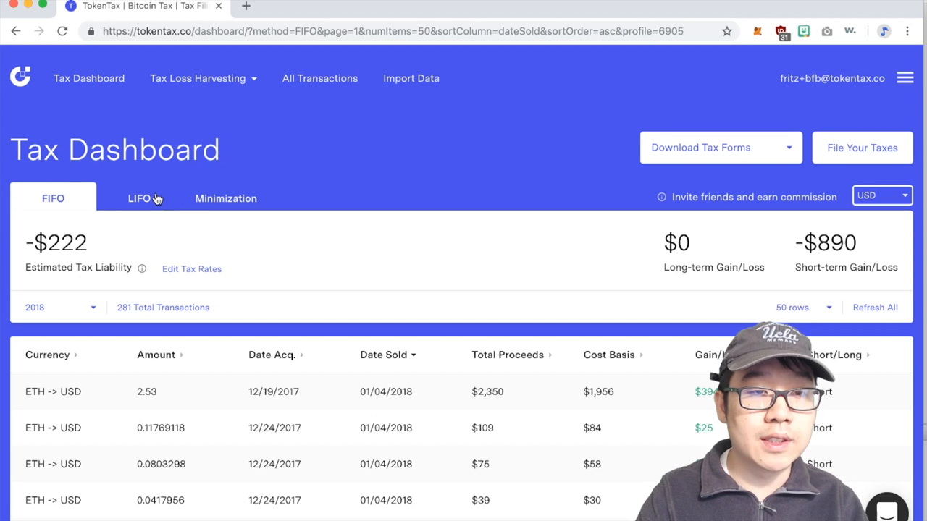
pyautogui.click(139, 198)
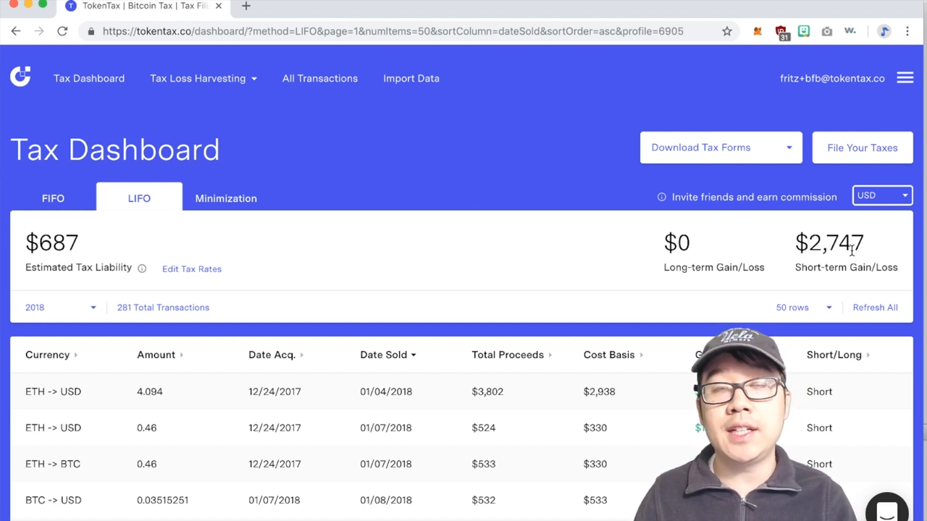
pyautogui.moveTo(322, 174)
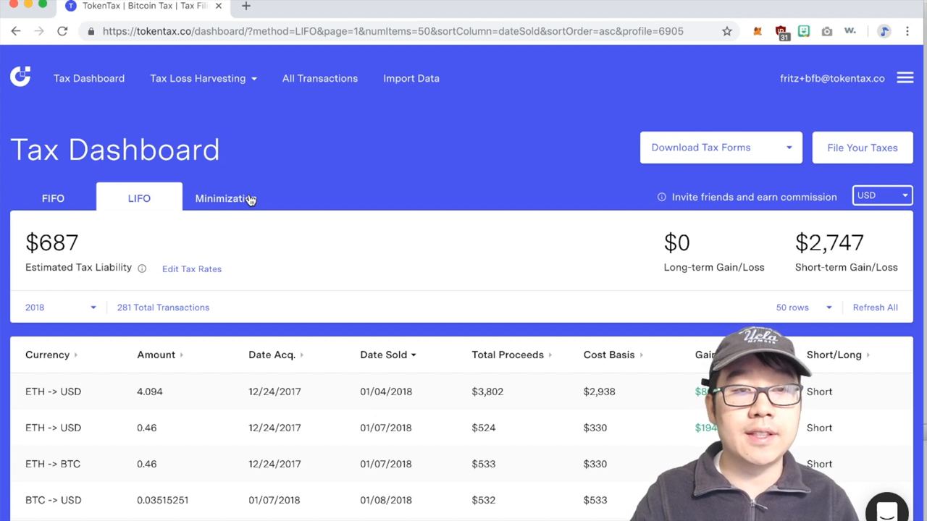
# Switch to the Minimization method, recalculating to a -$506 liability and -$2,026 short-term loss.
pyautogui.click(226, 198)
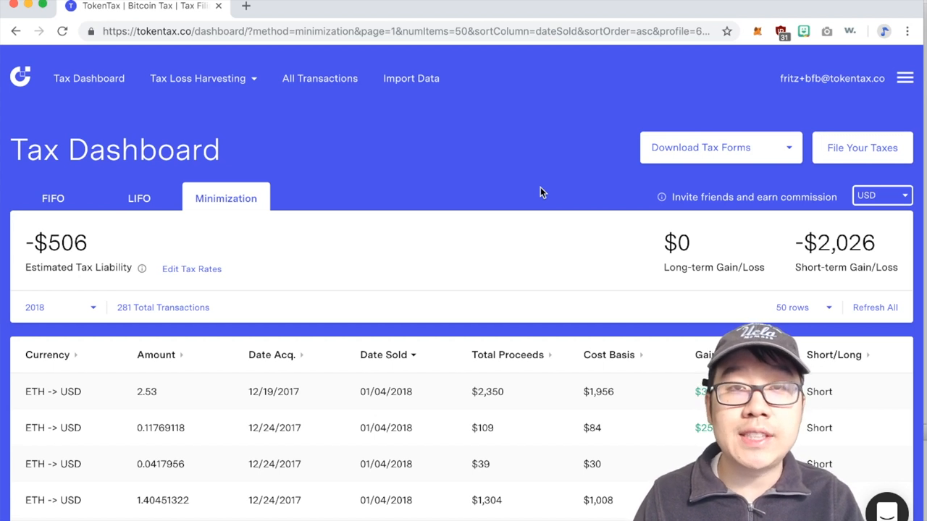
pyautogui.moveTo(304, 194)
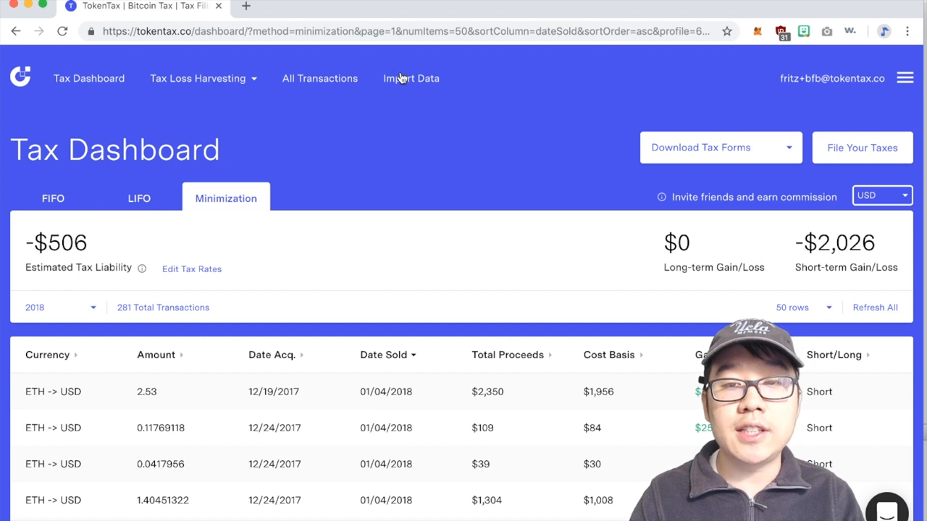
# From Import > Add Source, browse the exchange list down to the Ethereum wallet source.
pyautogui.click(411, 78)
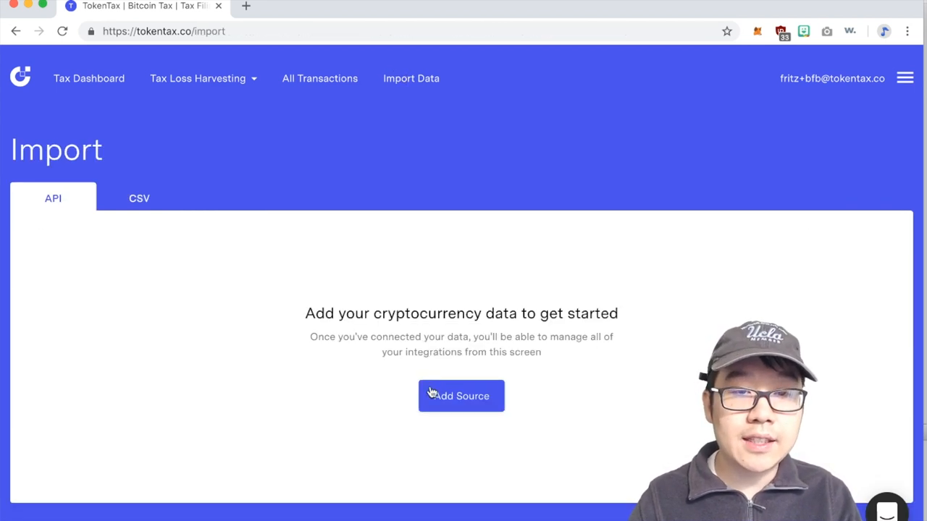
pyautogui.click(460, 397)
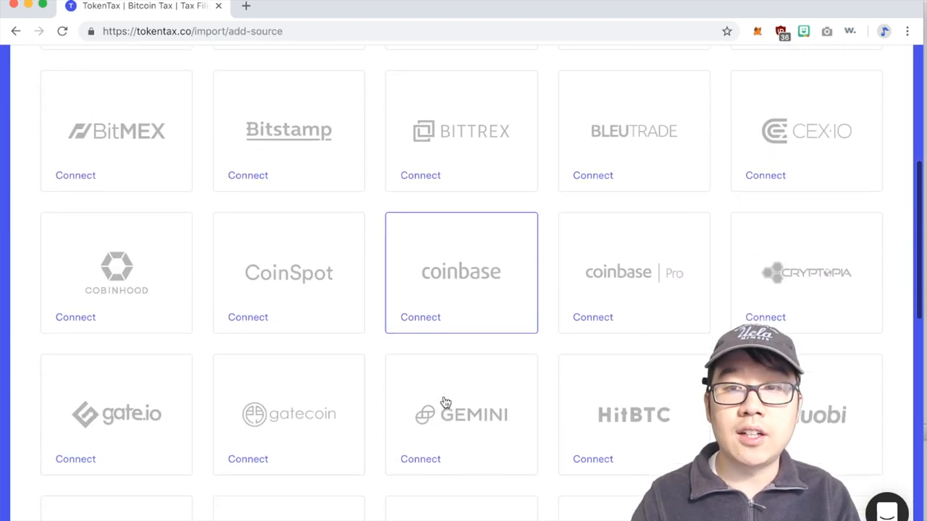
pyautogui.scroll(-3)
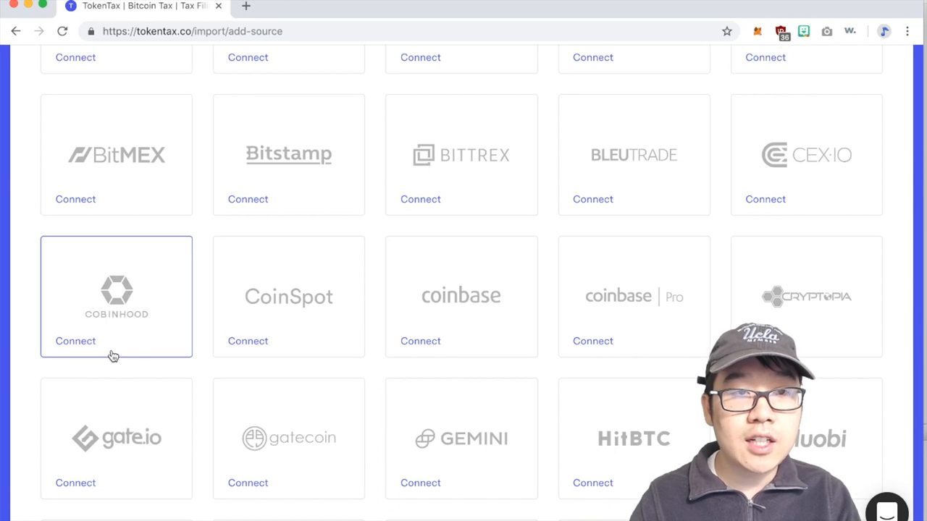
pyautogui.scroll(-3)
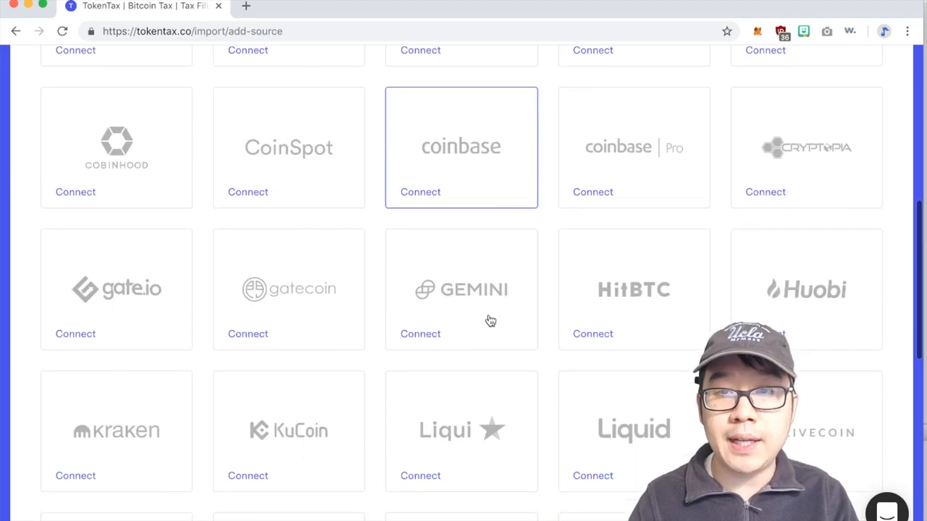
pyautogui.scroll(-3)
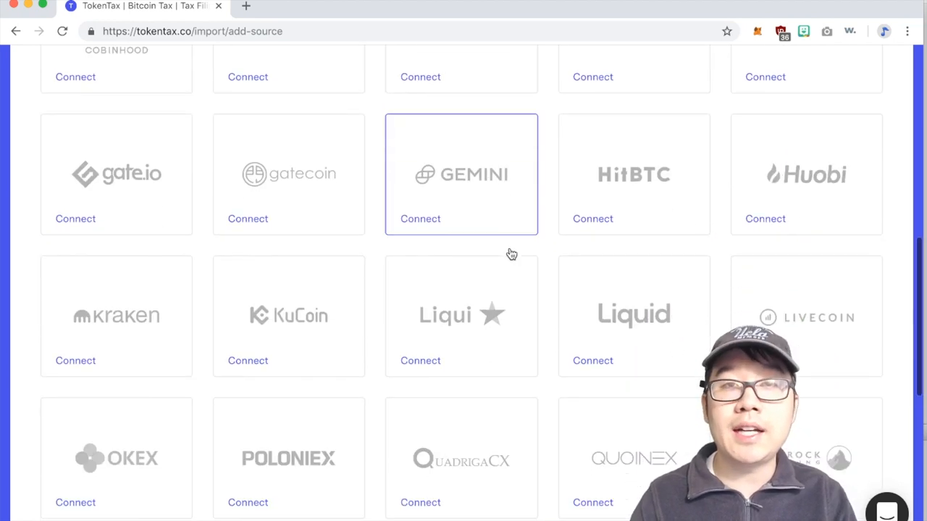
pyautogui.scroll(-3)
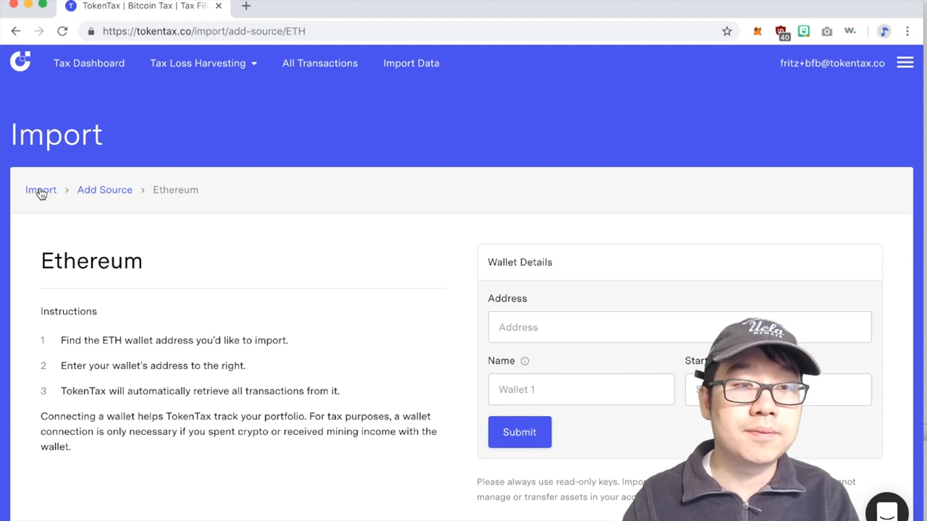
# Return to the main Import page and choose CSV file import.
pyautogui.click(41, 189)
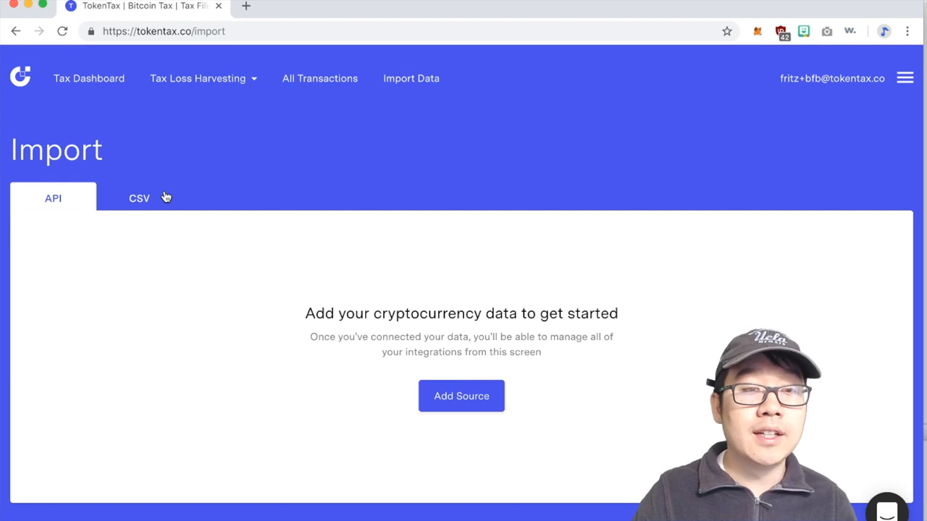
pyautogui.click(139, 197)
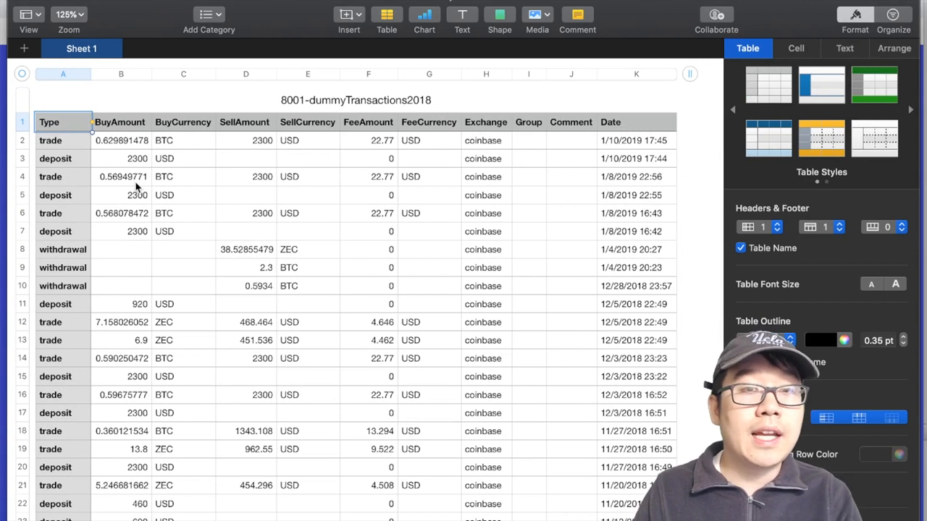
pyautogui.moveTo(129, 127)
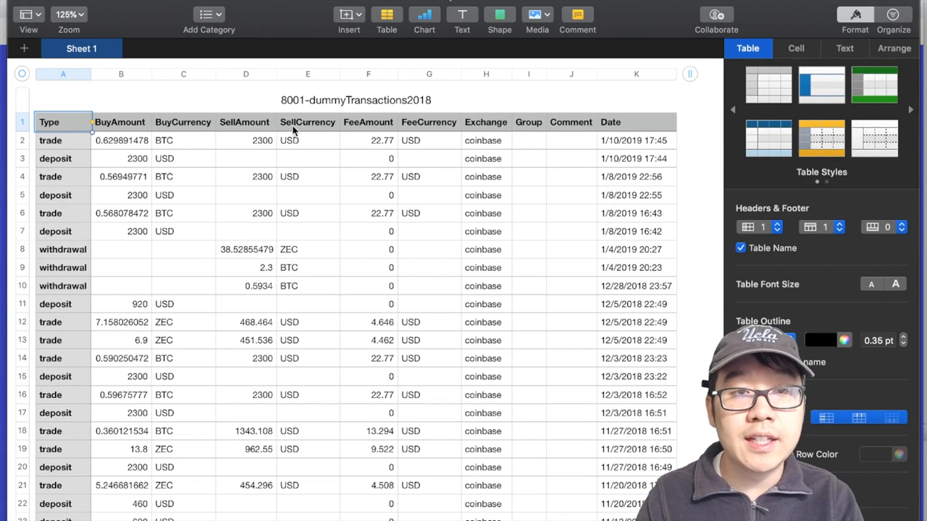
pyautogui.moveTo(478, 126)
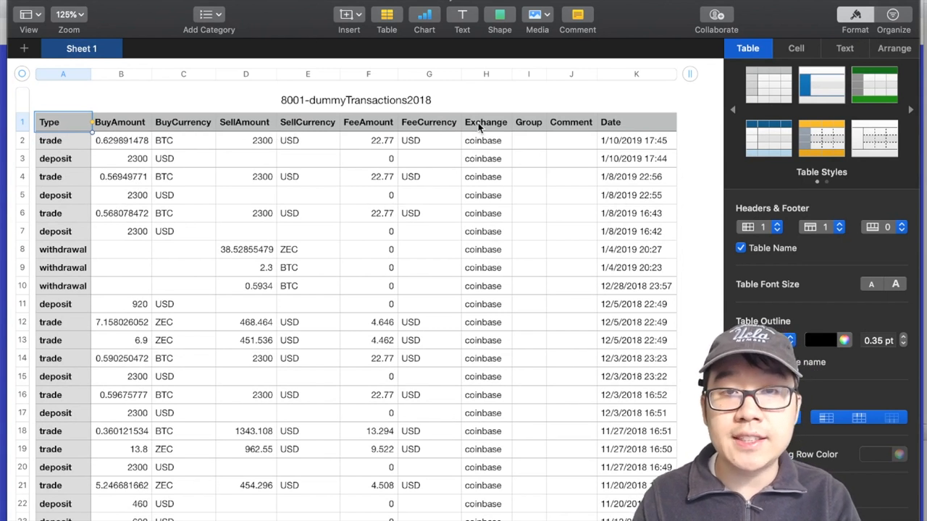
pyautogui.moveTo(630, 122)
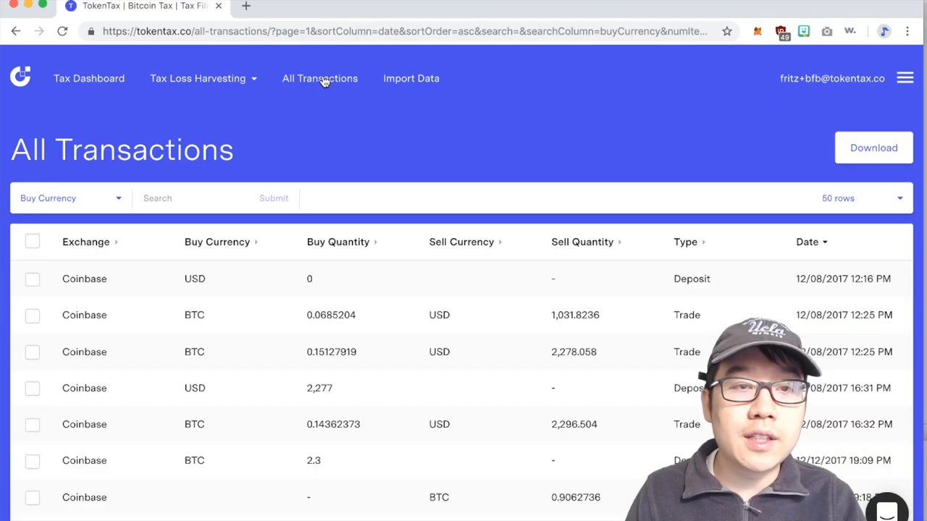
# Search All Transactions with the Buy Currency filter set to USD.
pyautogui.scroll(-3)
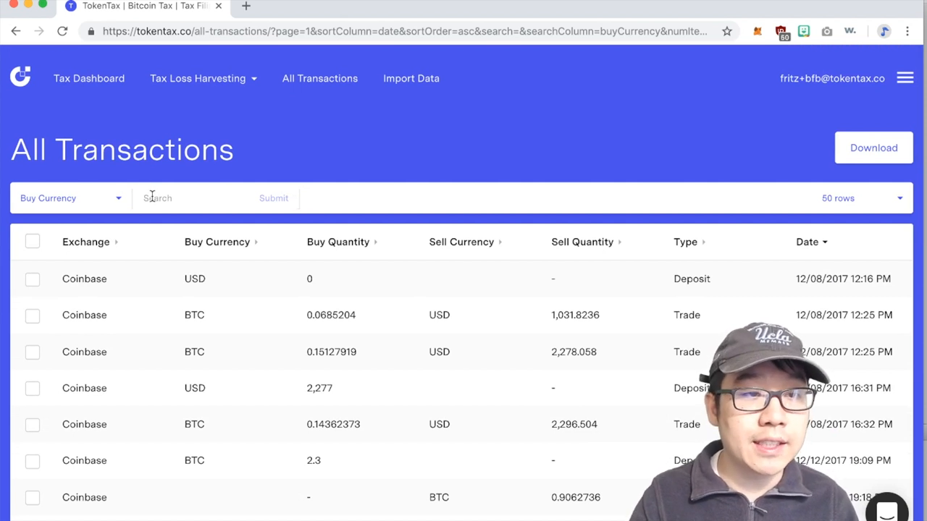
pyautogui.write('USD')
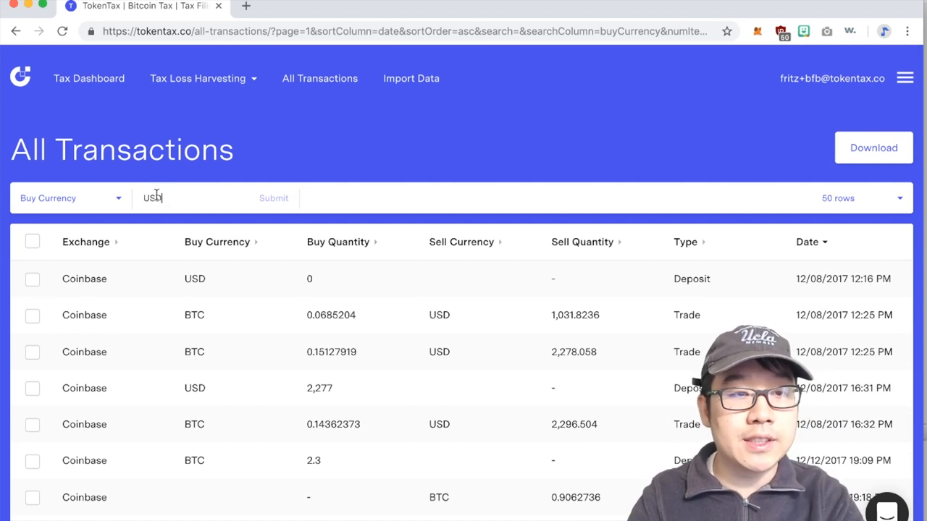
pyautogui.click(273, 197)
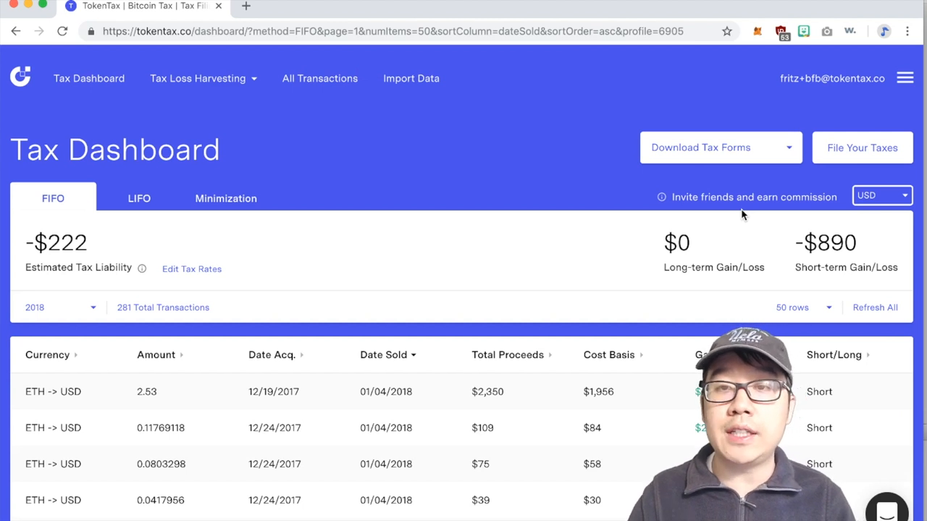
# Bring up the Download Tax Forms choices, including the 8949 PDF.
pyautogui.click(720, 148)
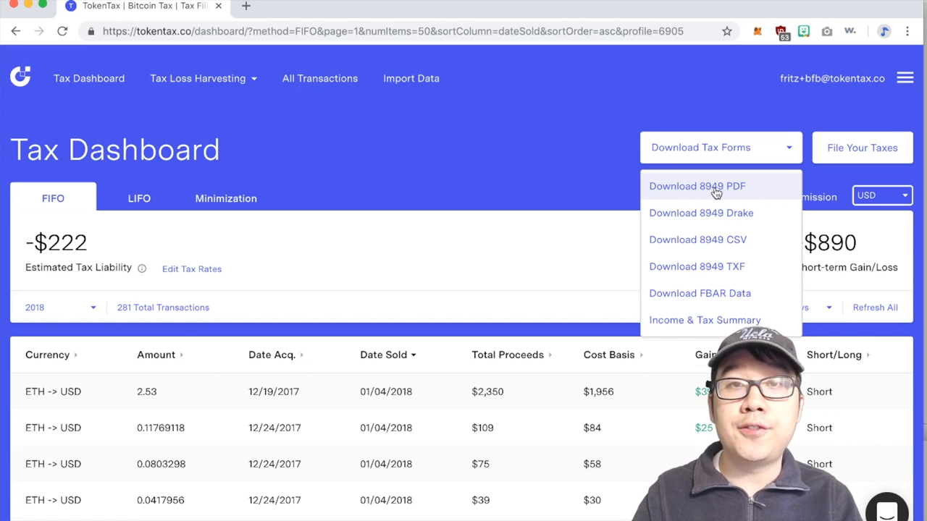
pyautogui.moveTo(669, 190)
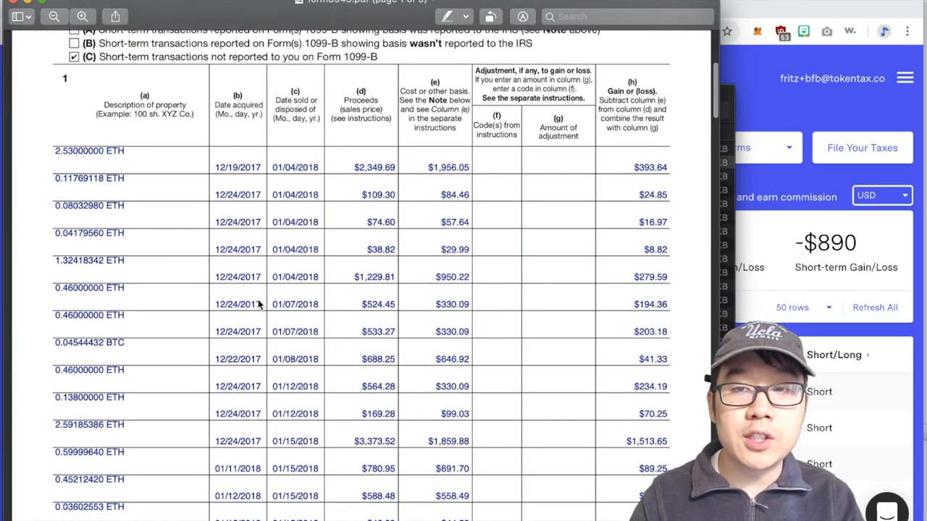
pyautogui.doubleClick(238, 332)
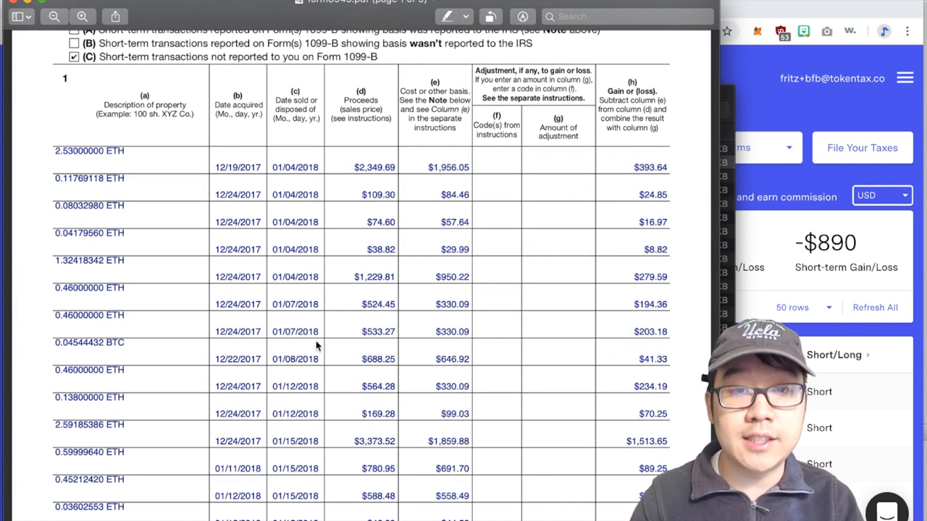
pyautogui.doubleClick(87, 316)
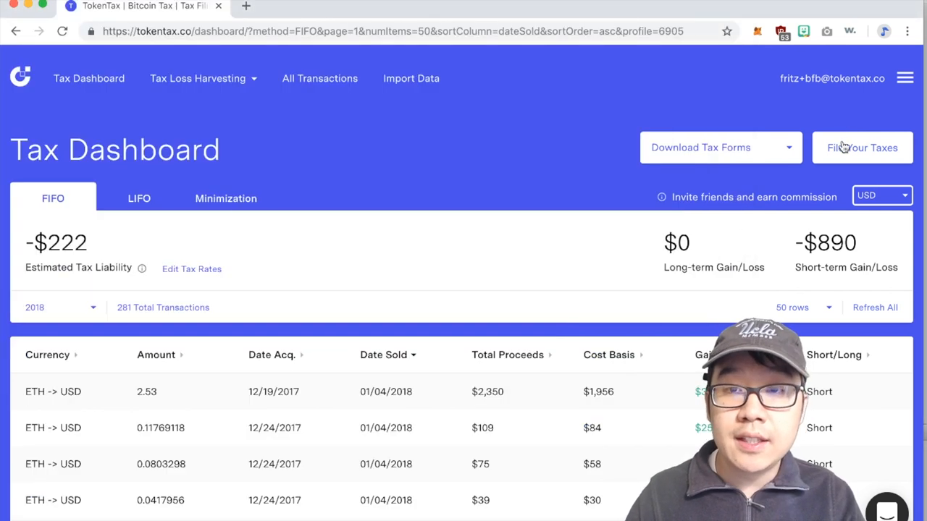
pyautogui.click(862, 148)
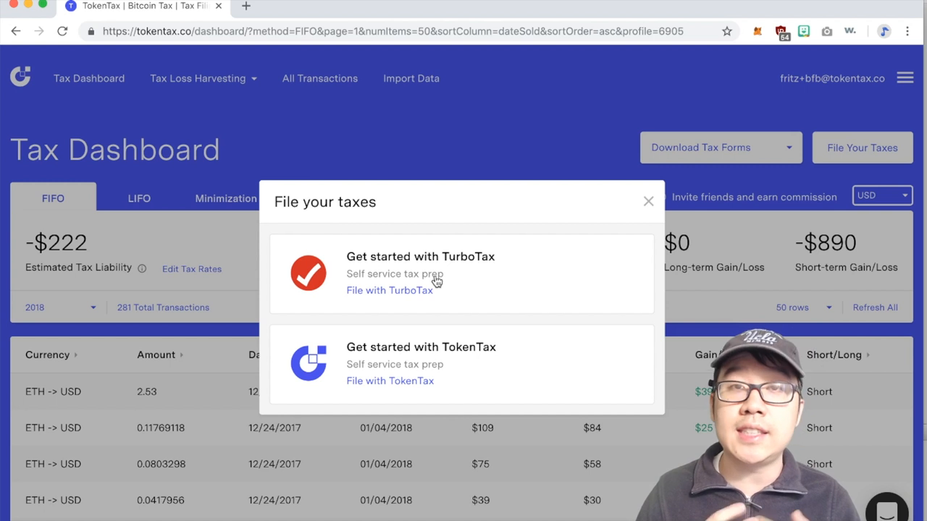
pyautogui.click(648, 201)
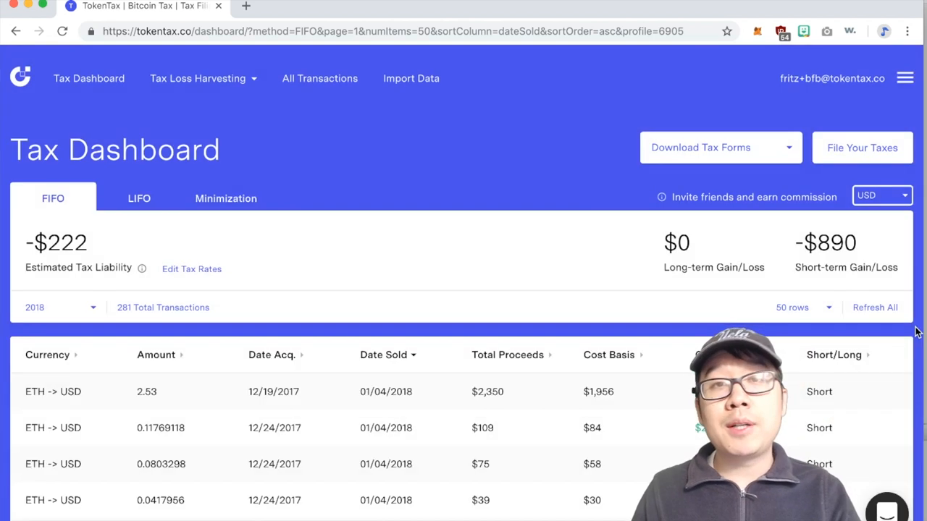